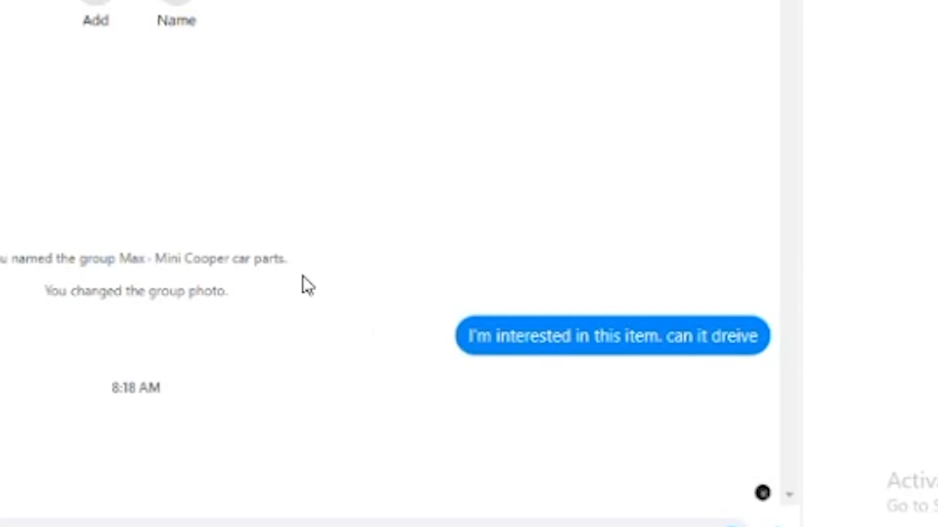
mouse_move(313, 215)
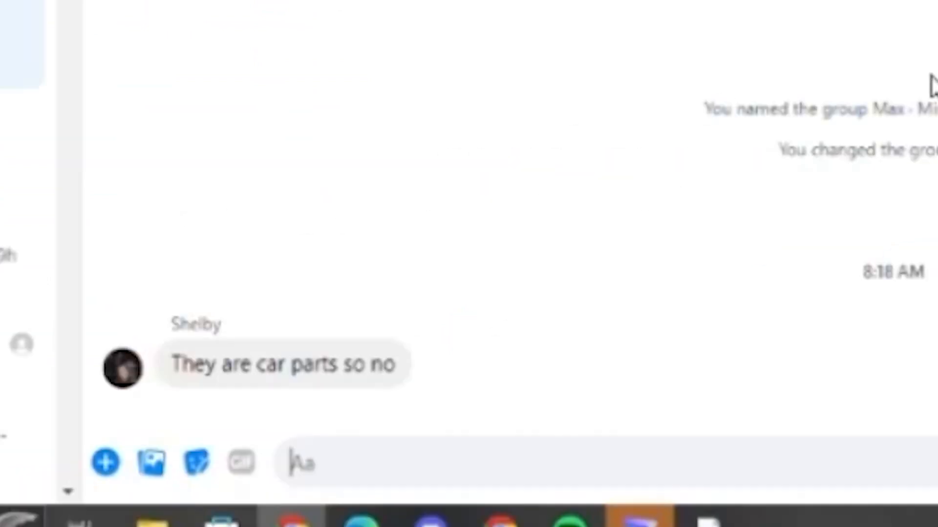
mouse_move(668, 281)
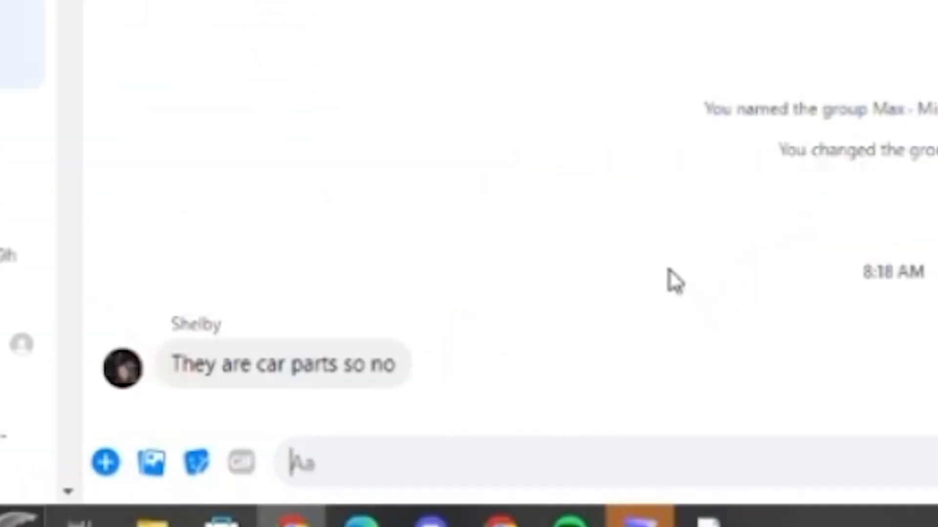